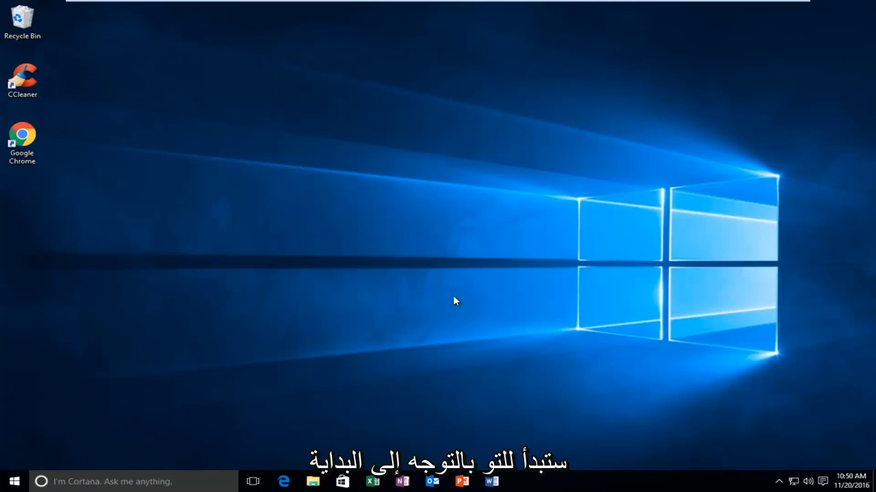
Step: Search the Start menu for "services" to find the Services desktop app
{"action": "left_click", "coordinate": [12, 481]}
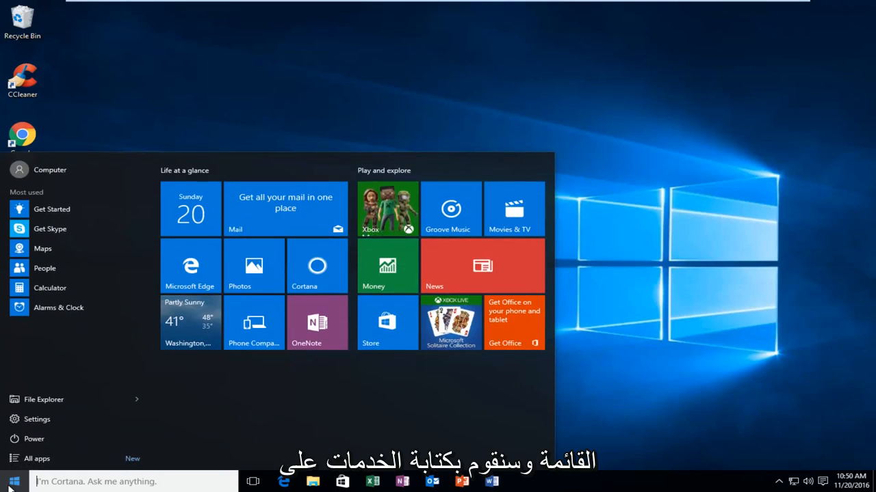
{"action": "type", "text": "services"}
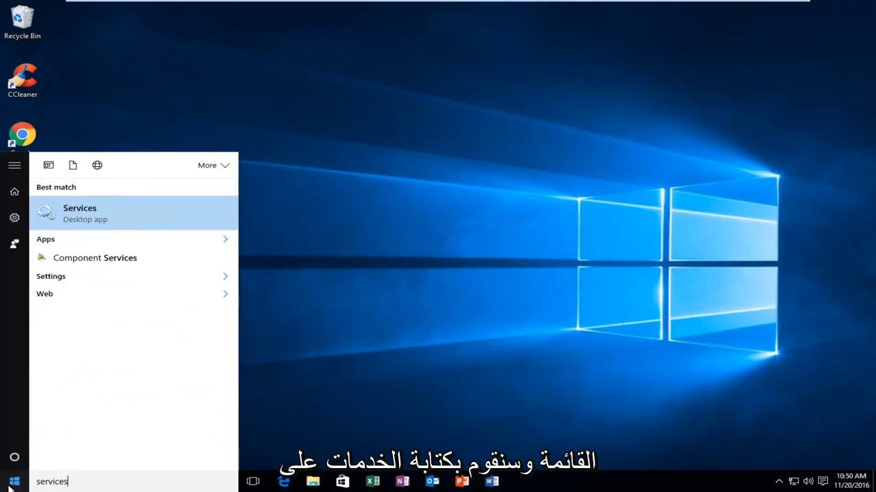
{"action": "mouse_move", "coordinate": [118, 421]}
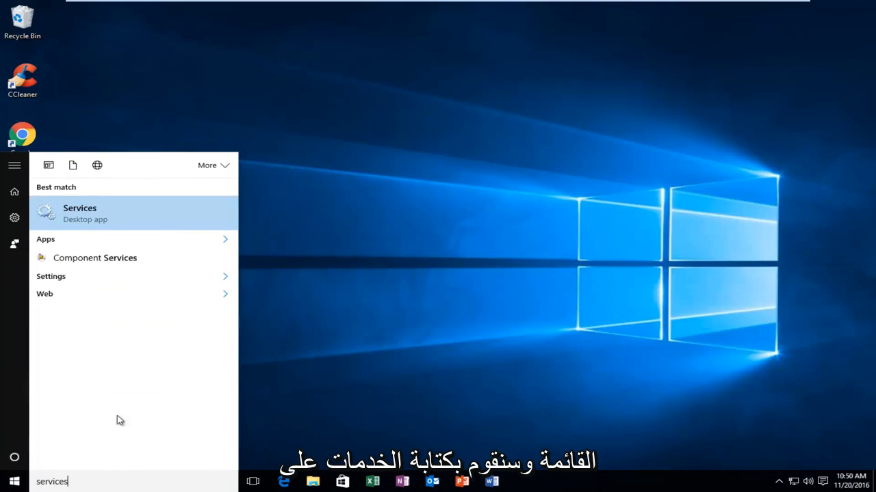
{"action": "mouse_move", "coordinate": [41, 228]}
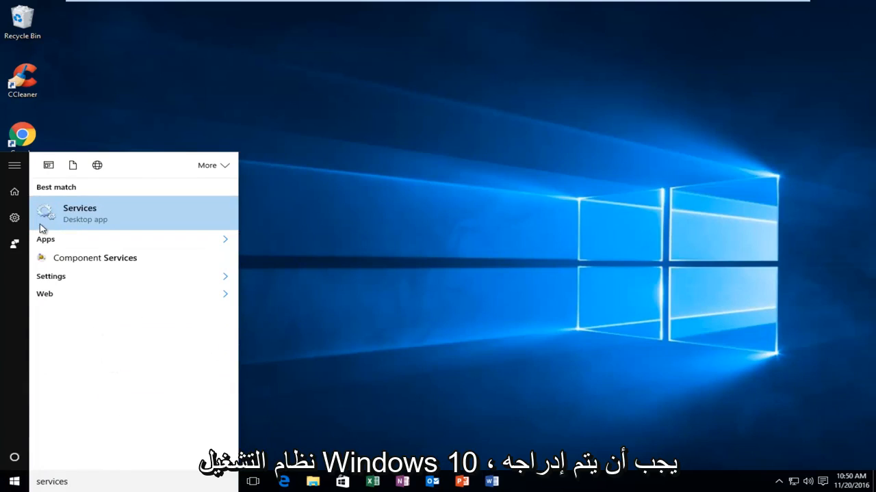
{"action": "mouse_move", "coordinate": [82, 223]}
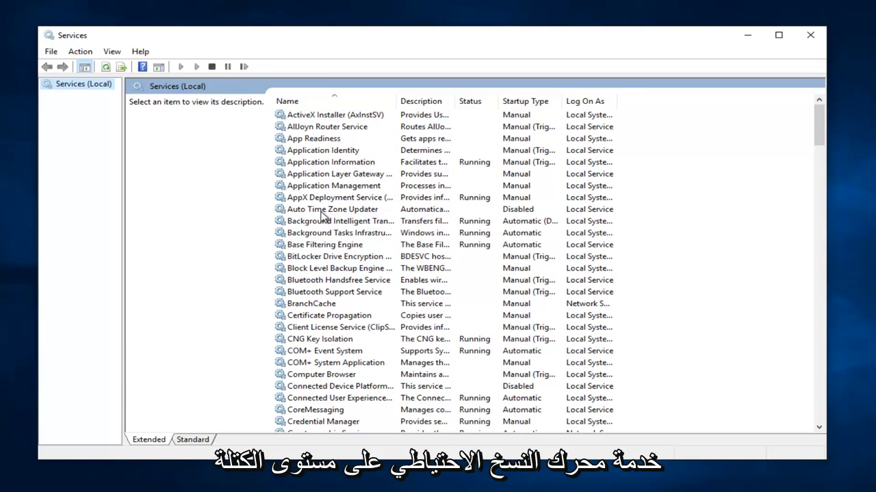
{"action": "mouse_move", "coordinate": [323, 226]}
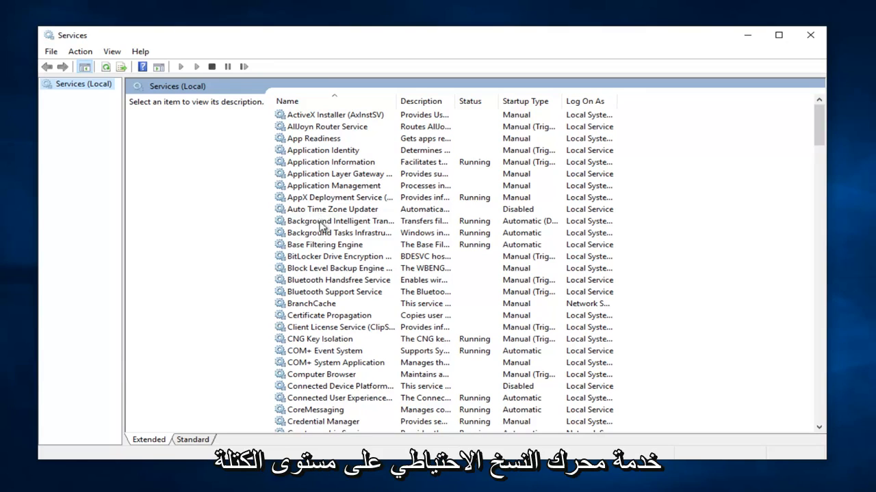
Step: Set Block Level Backup Engine Service to Automatic startup, start it and save its properties
{"action": "left_click", "coordinate": [339, 267]}
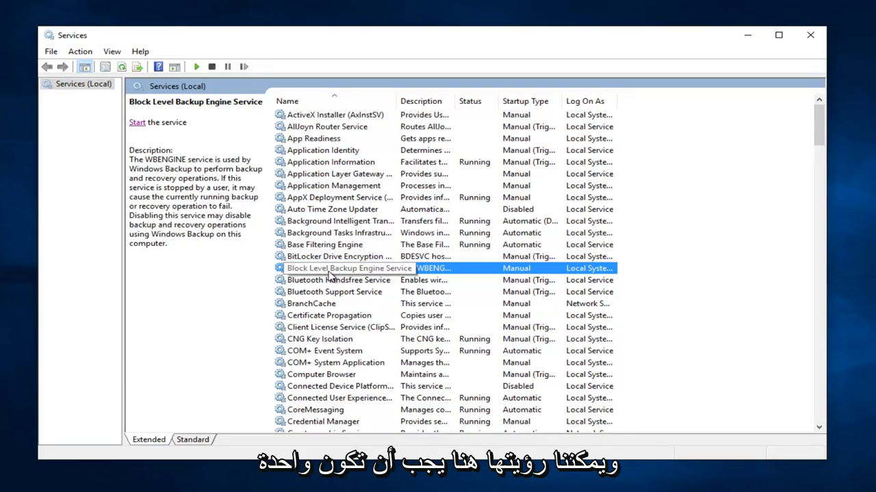
{"action": "right_click", "coordinate": [348, 268]}
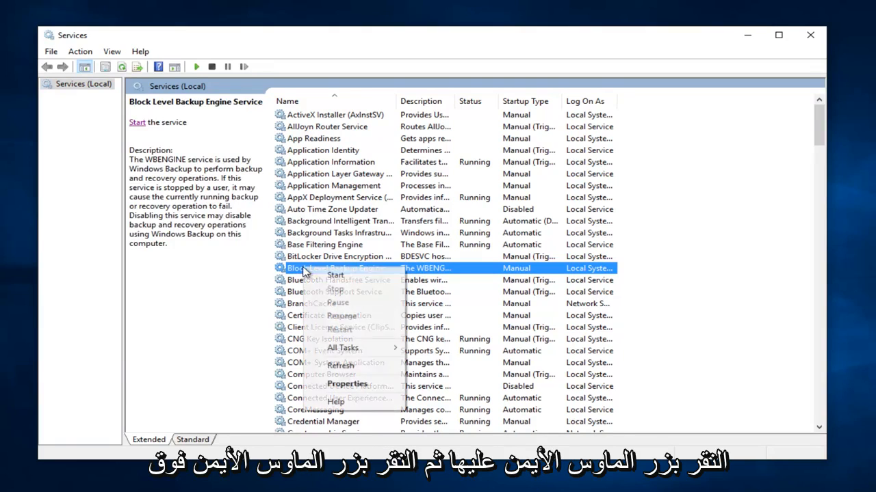
{"action": "mouse_move", "coordinate": [347, 383]}
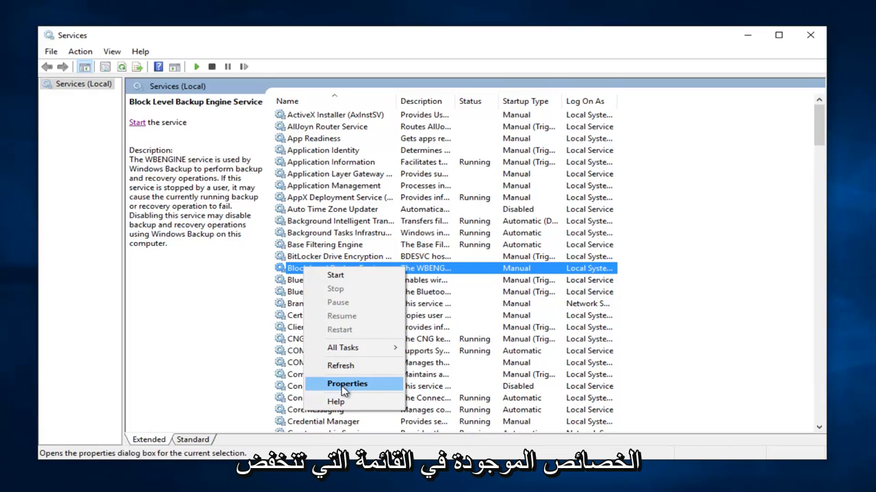
{"action": "left_click", "coordinate": [346, 383]}
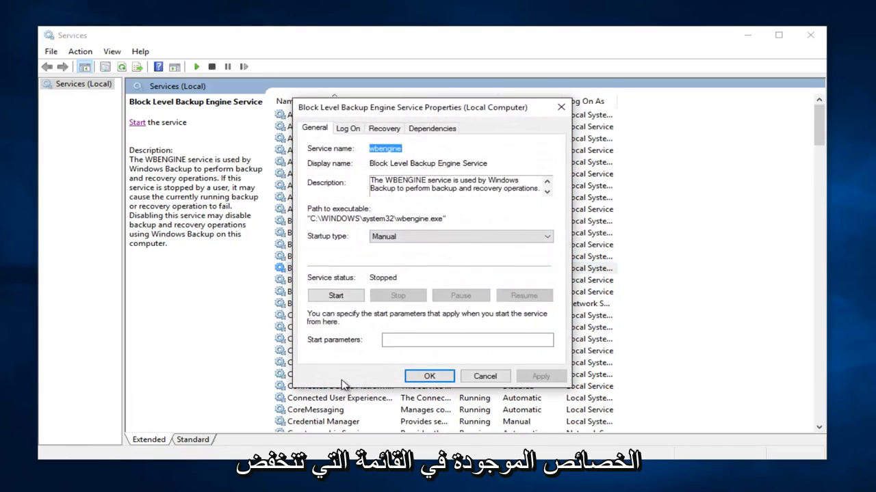
{"action": "mouse_move", "coordinate": [341, 239]}
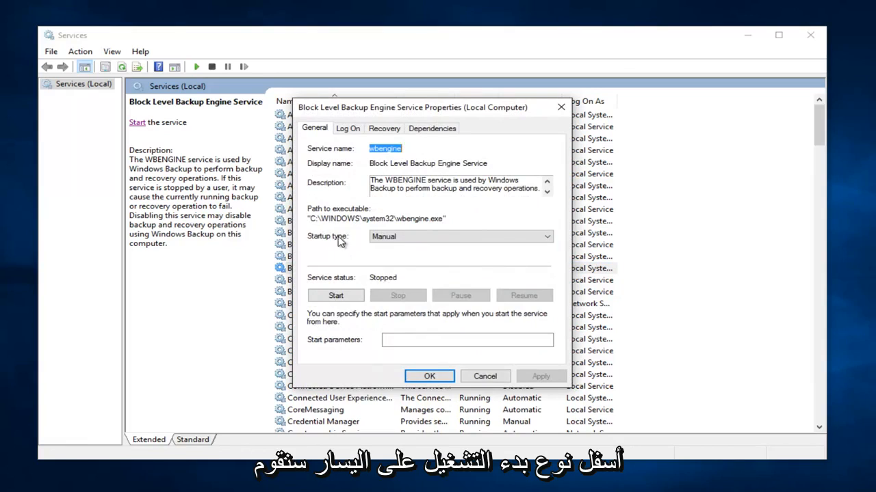
{"action": "left_click", "coordinate": [545, 236]}
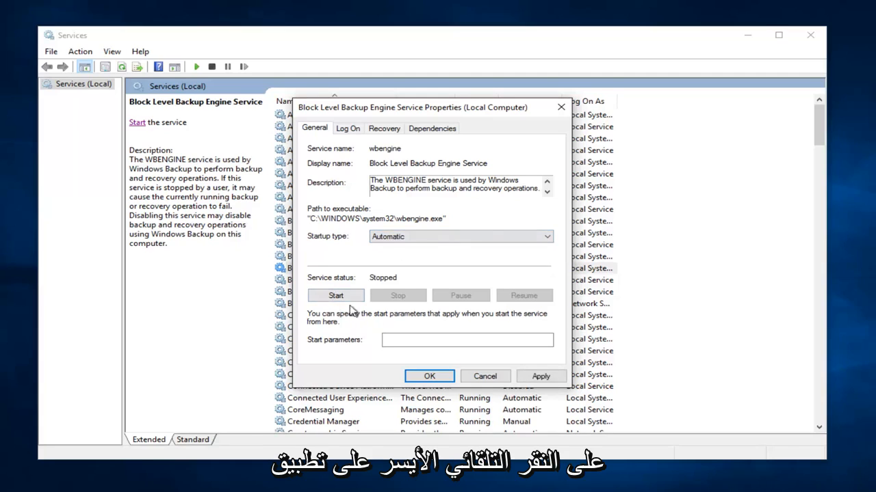
{"action": "left_click", "coordinate": [540, 376]}
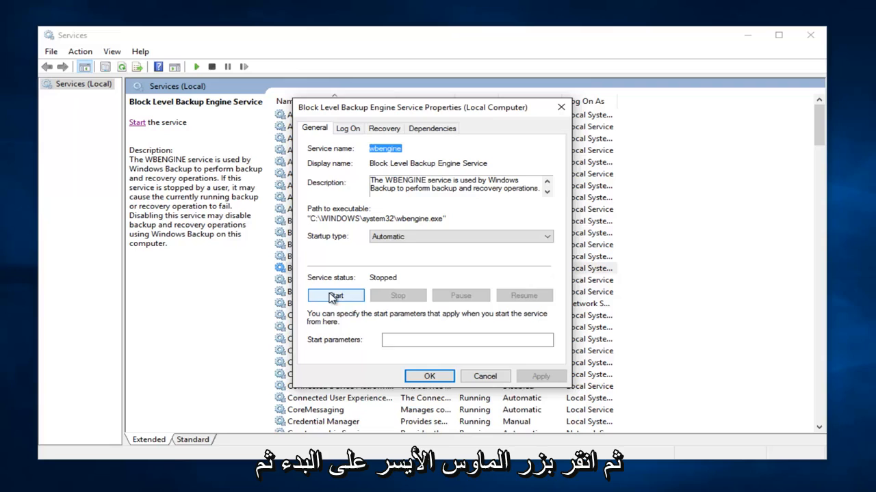
{"action": "left_click", "coordinate": [335, 295]}
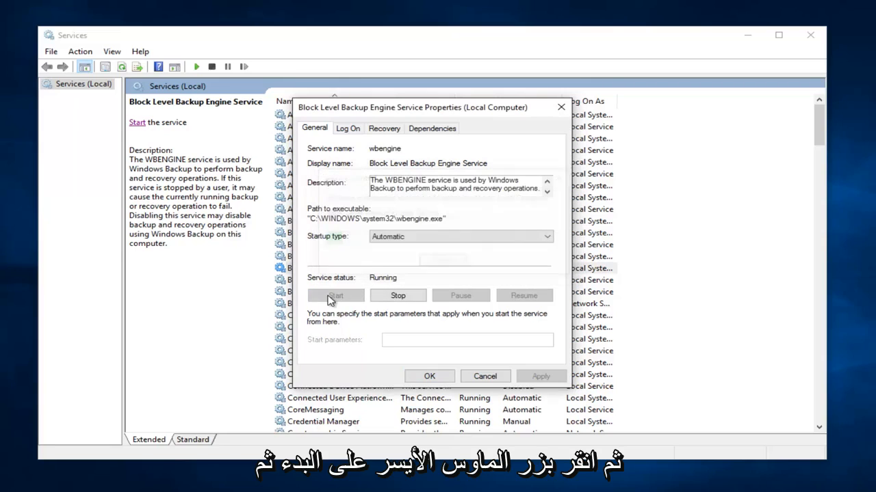
{"action": "left_click", "coordinate": [335, 296]}
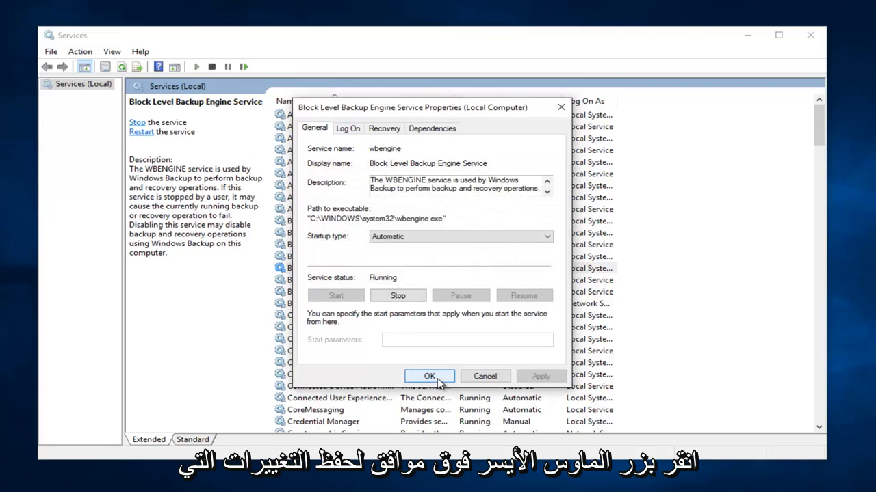
{"action": "left_click", "coordinate": [429, 376]}
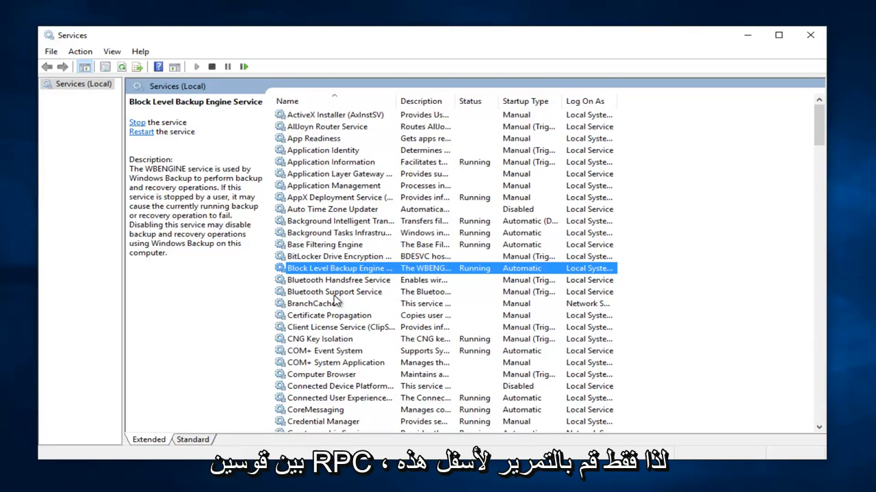
Step: Verify Remote Procedure Call (RPC) is Automatic and Running, then close its properties unchanged
{"action": "scroll", "scroll_direction": "down", "scroll_amount": 3}
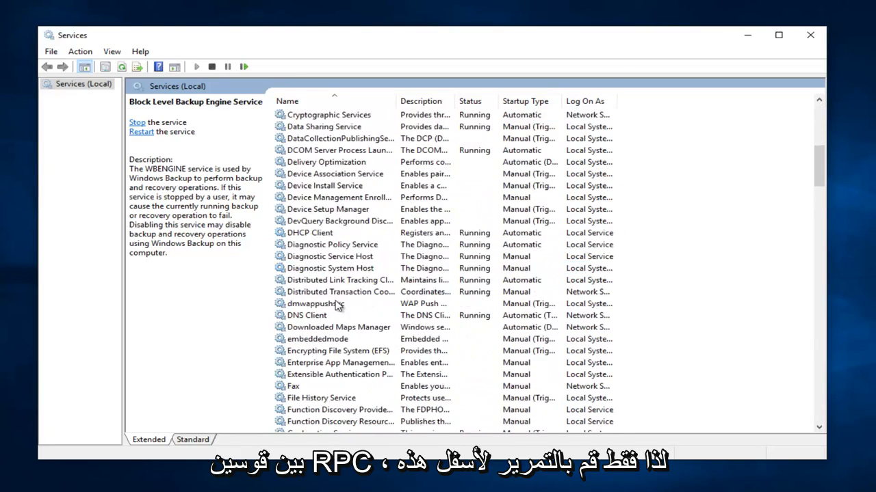
{"action": "scroll", "scroll_direction": "down", "scroll_amount": 3}
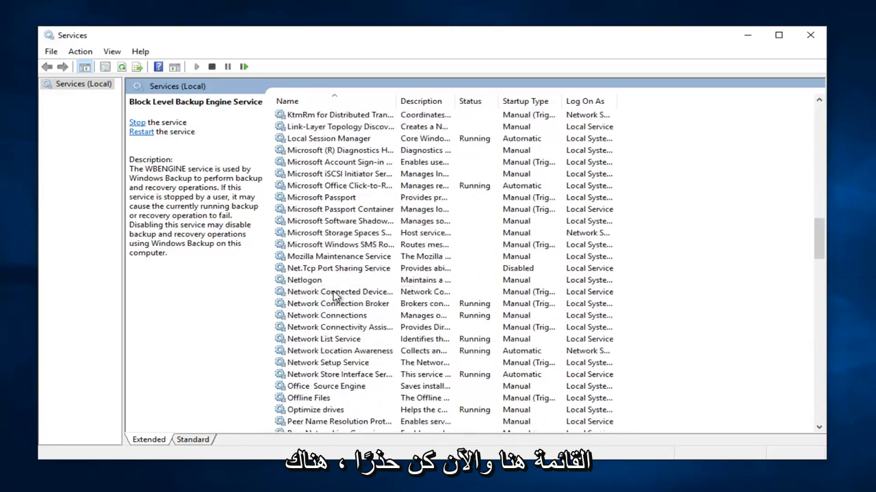
{"action": "scroll", "scroll_direction": "down", "scroll_amount": 3}
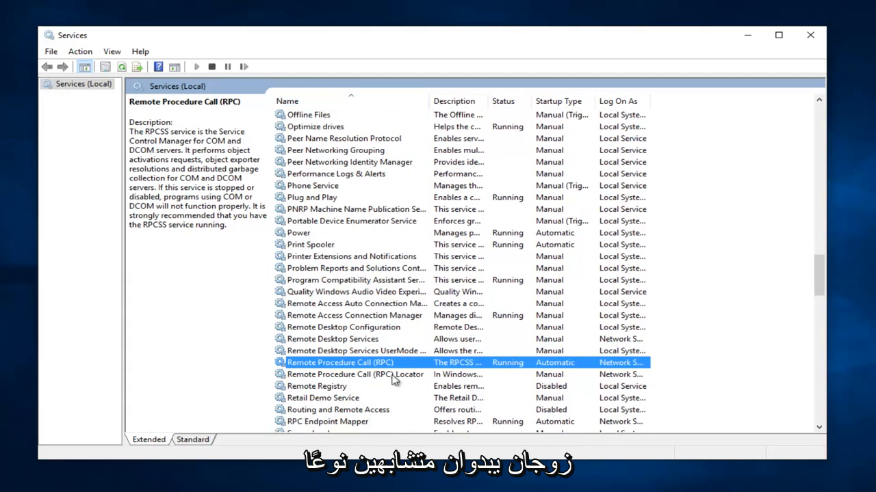
{"action": "left_click", "coordinate": [354, 374]}
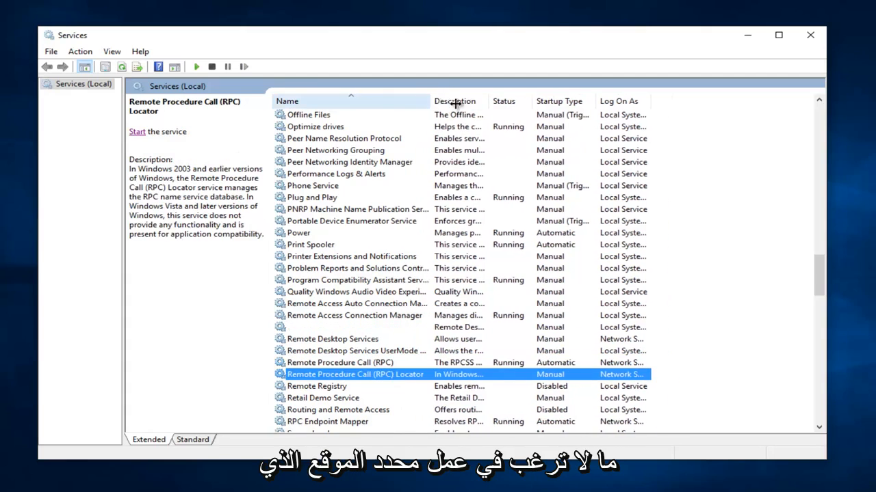
{"action": "left_click", "coordinate": [340, 363]}
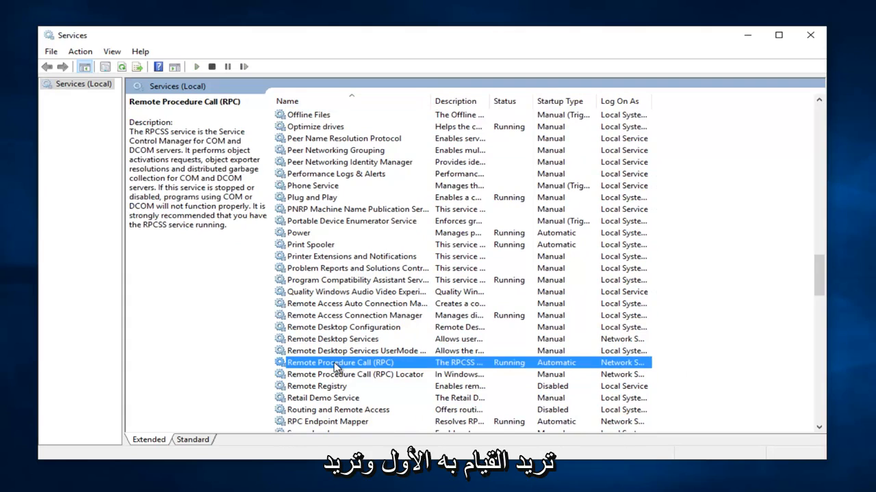
{"action": "right_click", "coordinate": [341, 363]}
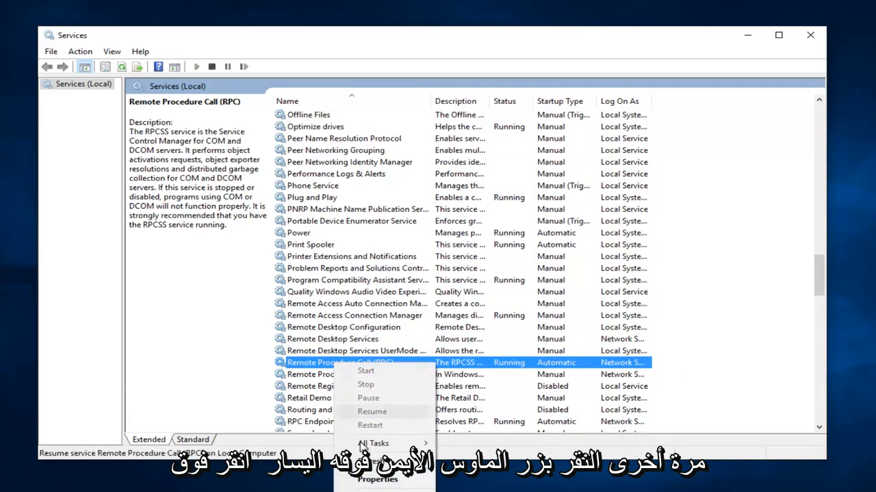
{"action": "left_click", "coordinate": [377, 479]}
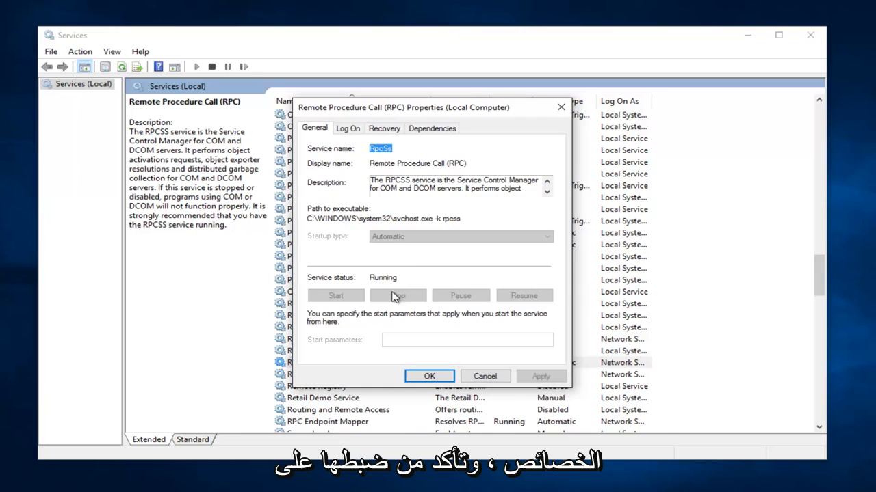
{"action": "mouse_move", "coordinate": [376, 237]}
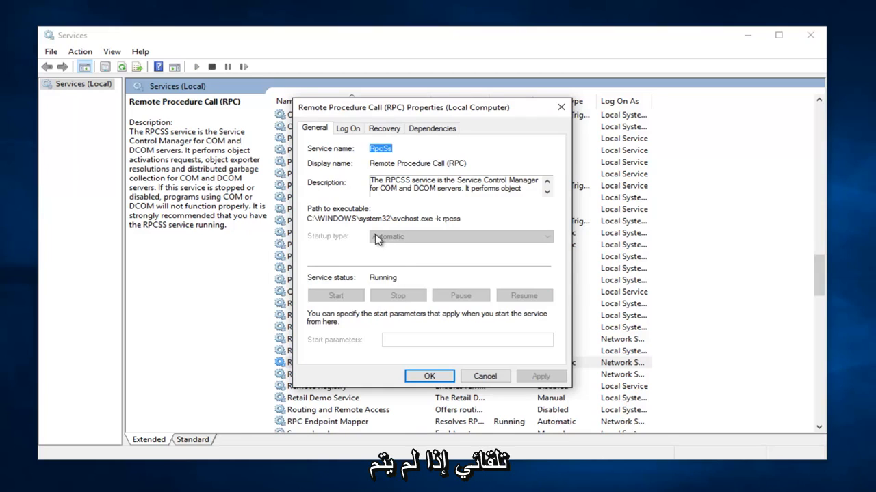
{"action": "mouse_move", "coordinate": [427, 242]}
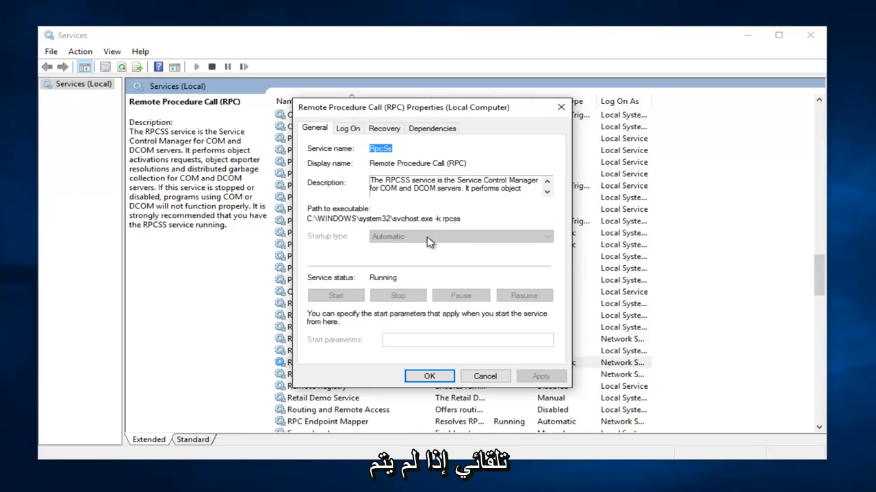
{"action": "mouse_move", "coordinate": [500, 353]}
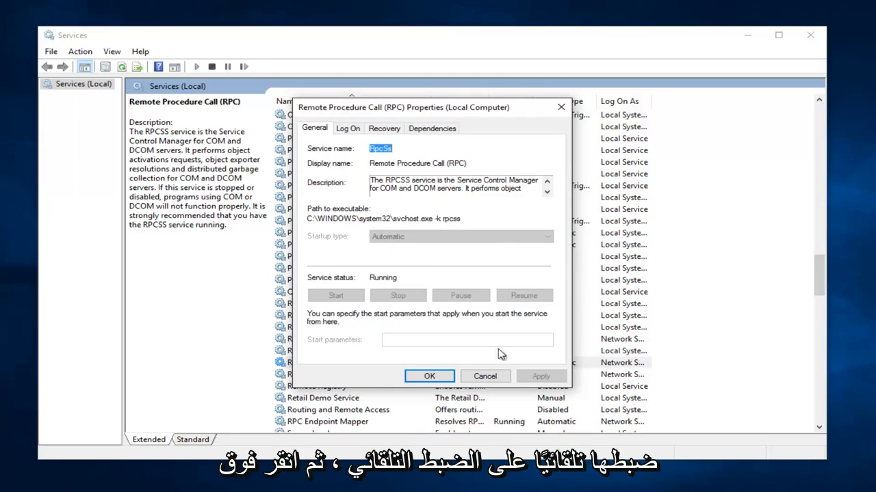
{"action": "mouse_move", "coordinate": [328, 300]}
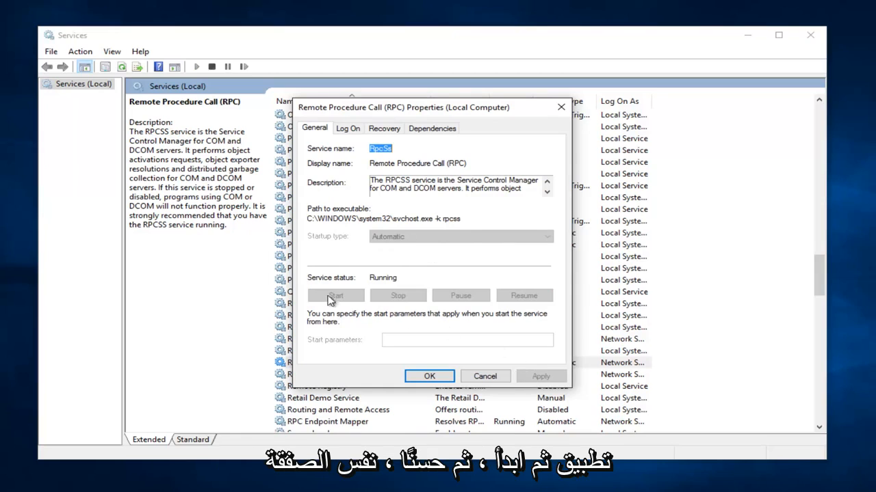
{"action": "left_click", "coordinate": [429, 376]}
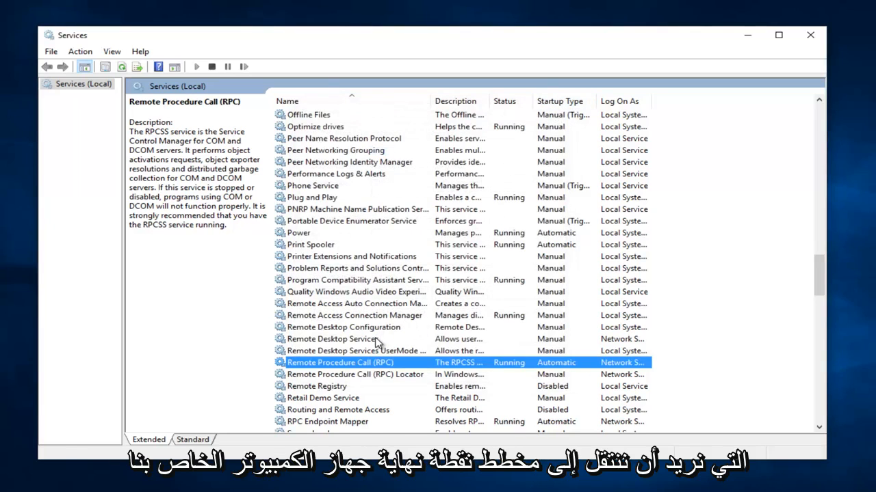
{"action": "scroll", "scroll_direction": "down", "scroll_amount": 3}
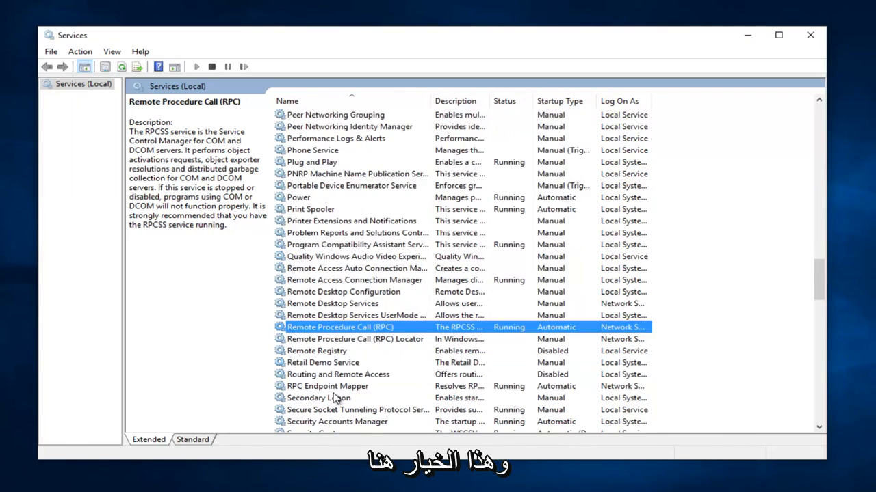
{"action": "right_click", "coordinate": [327, 386]}
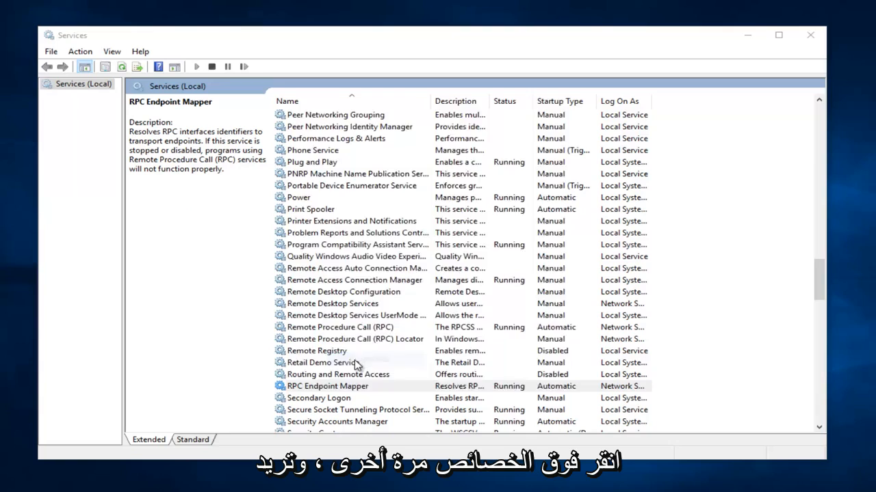
{"action": "double_click", "coordinate": [327, 386]}
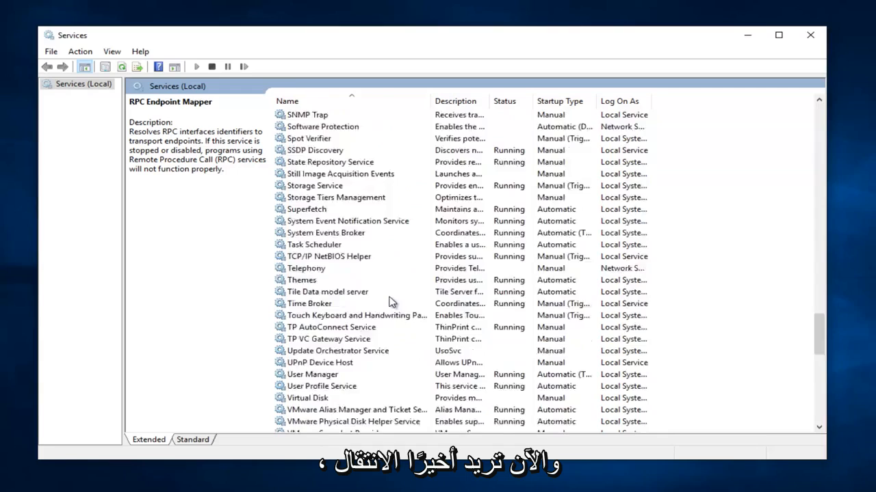
Step: Set Windows Backup to Automatic startup, apply it and start the service
{"action": "scroll", "scroll_direction": "down", "scroll_amount": 3}
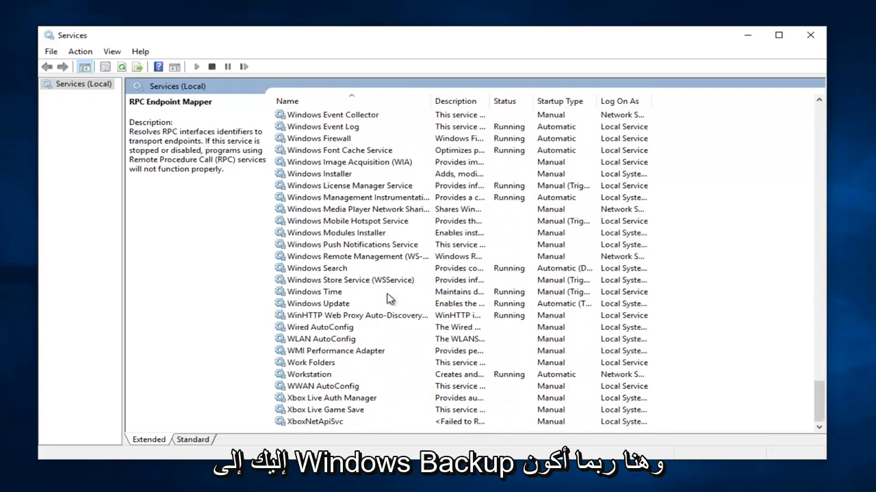
{"action": "scroll", "scroll_direction": "up", "scroll_amount": 3}
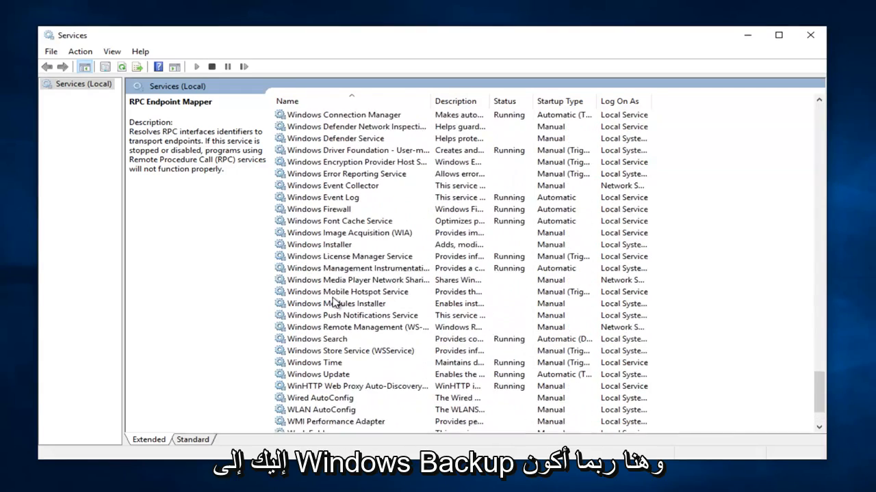
{"action": "scroll", "scroll_direction": "up", "scroll_amount": 3}
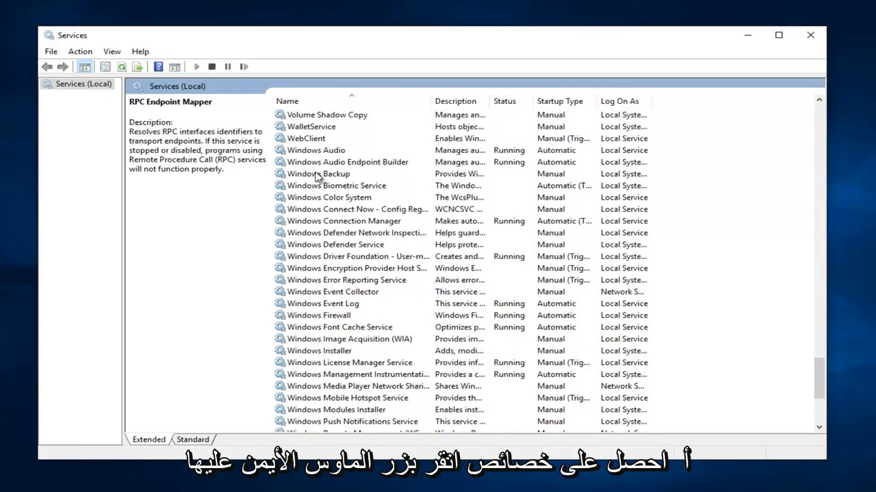
{"action": "right_click", "coordinate": [318, 174]}
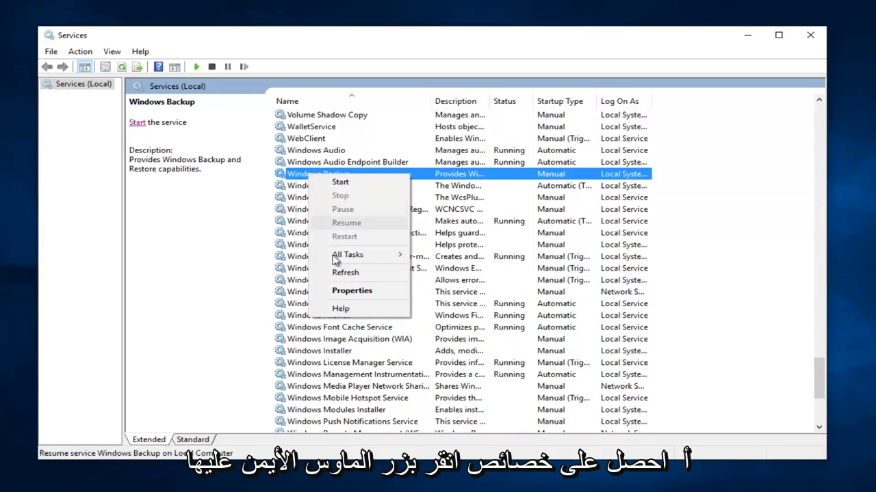
{"action": "left_click", "coordinate": [351, 290]}
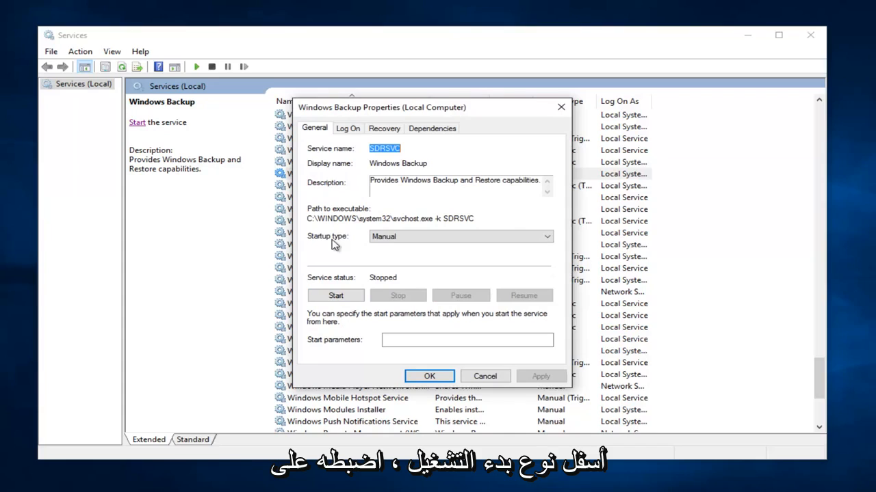
{"action": "left_click", "coordinate": [545, 236]}
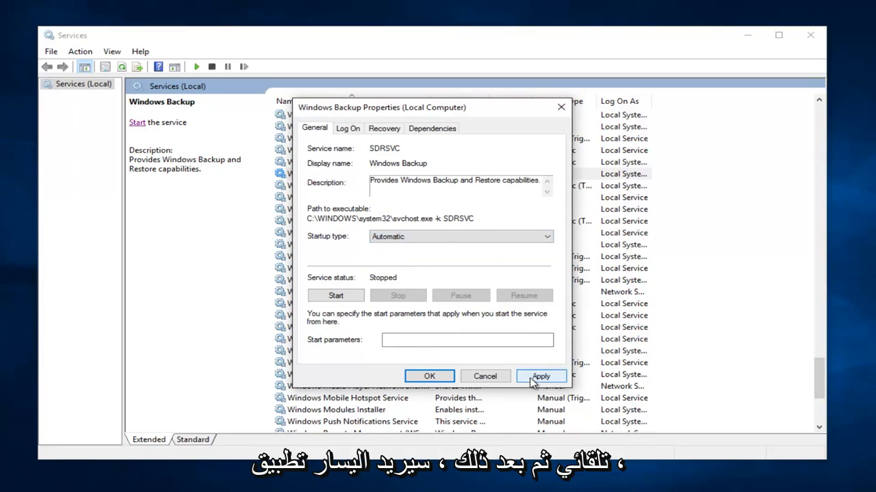
{"action": "left_click", "coordinate": [541, 376]}
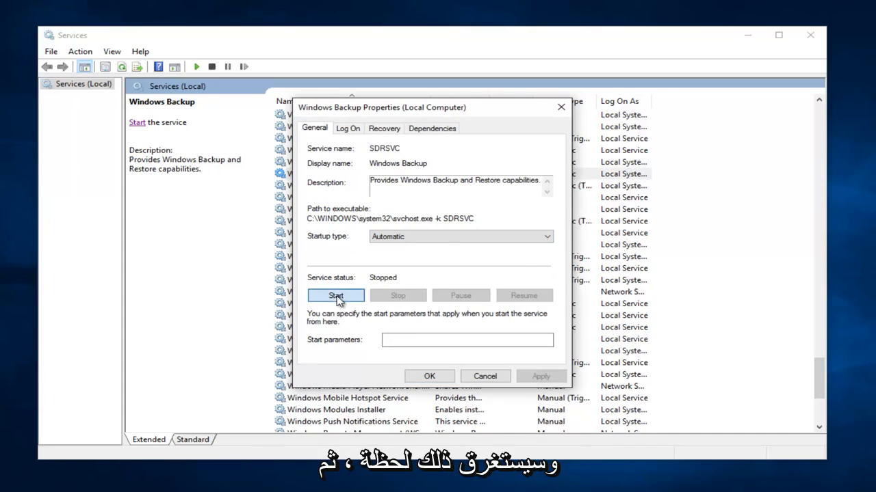
{"action": "left_click", "coordinate": [335, 295]}
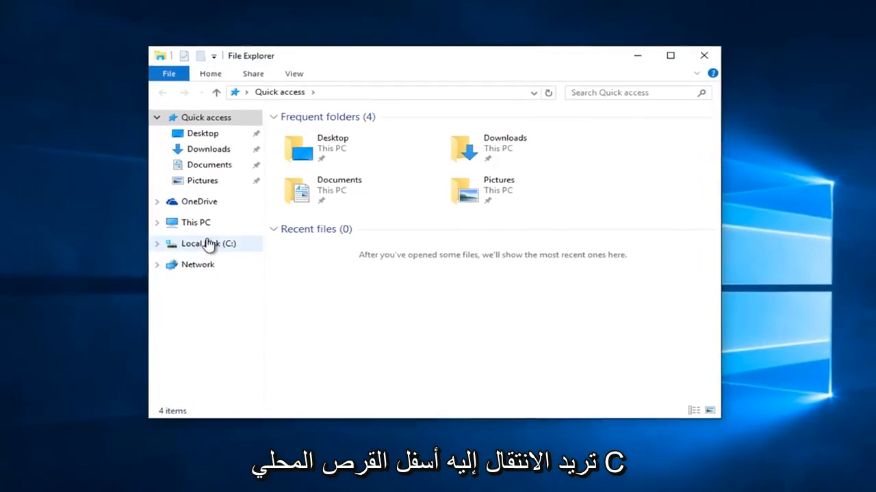
Step: Select Local Disk (C:) and bring up its context menu for Properties
{"action": "left_click", "coordinate": [207, 244]}
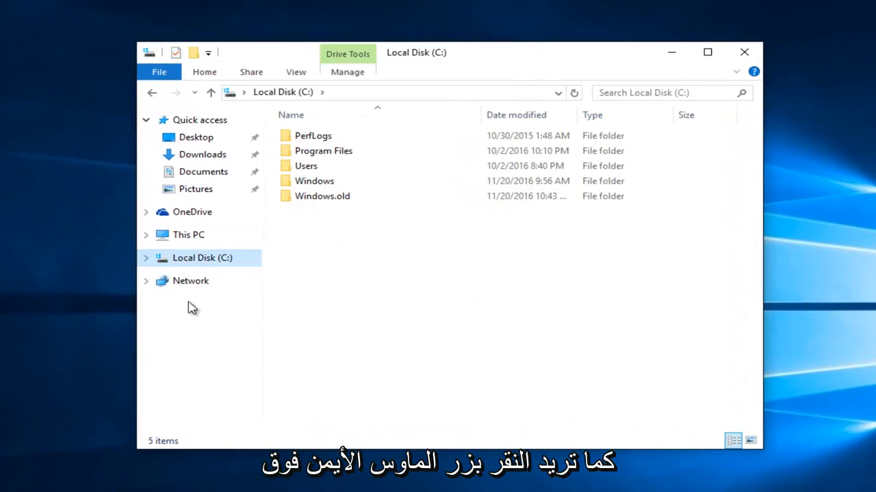
{"action": "mouse_move", "coordinate": [178, 262]}
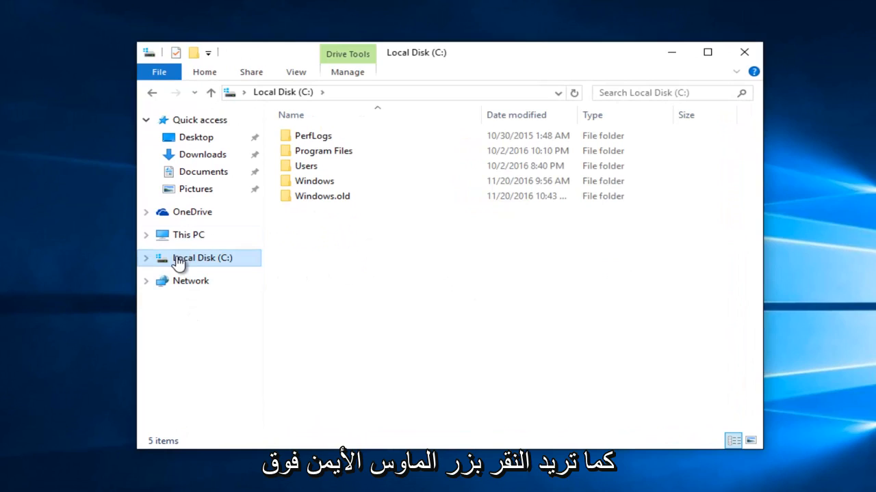
{"action": "right_click", "coordinate": [202, 258]}
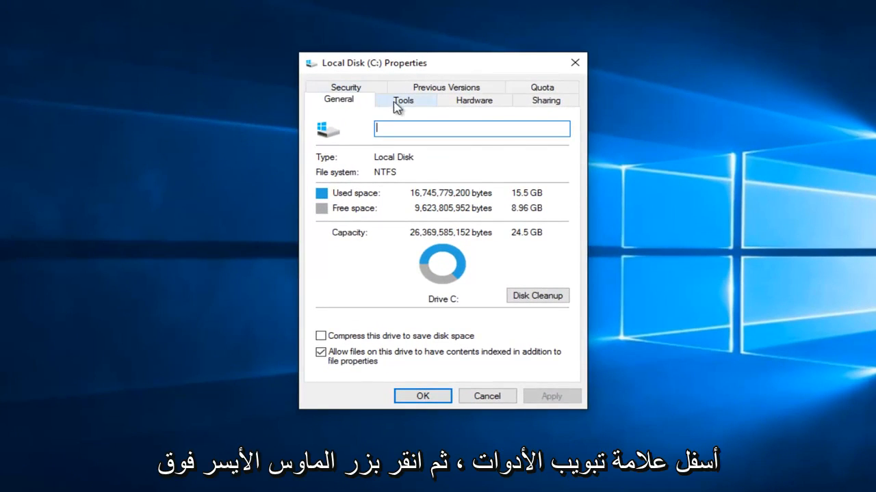
Step: Start an error-checking scan of Local Disk (C:) from the Tools tab's Check option
{"action": "left_click", "coordinate": [403, 100]}
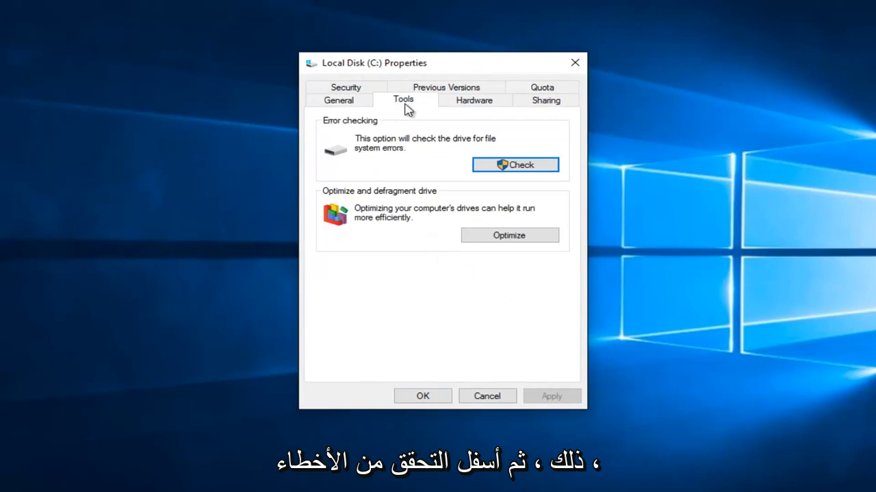
{"action": "mouse_move", "coordinate": [374, 132]}
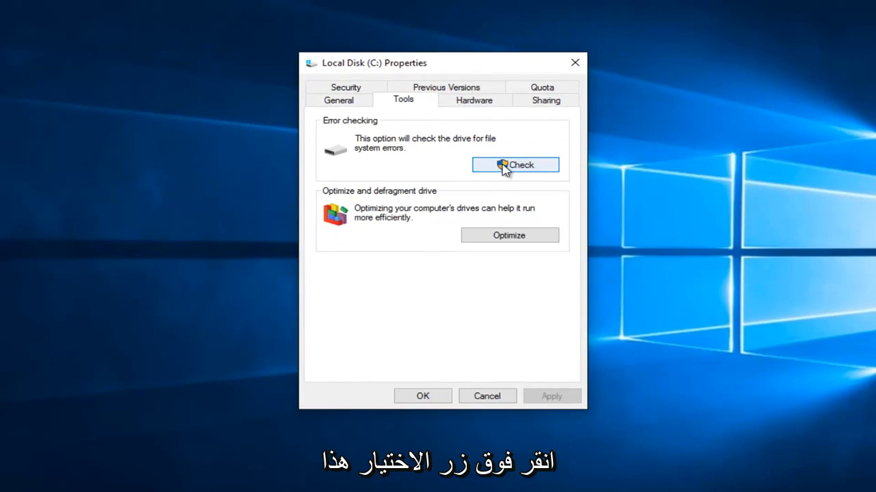
{"action": "left_click", "coordinate": [515, 164]}
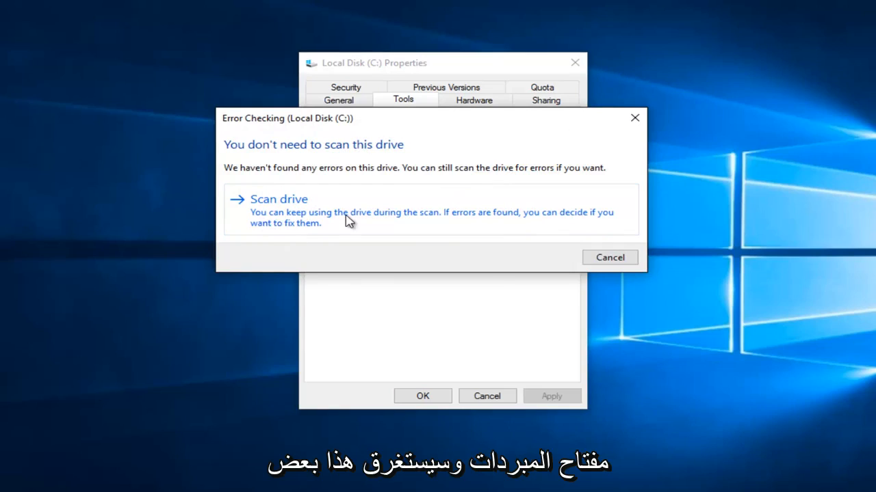
{"action": "left_click", "coordinate": [278, 199]}
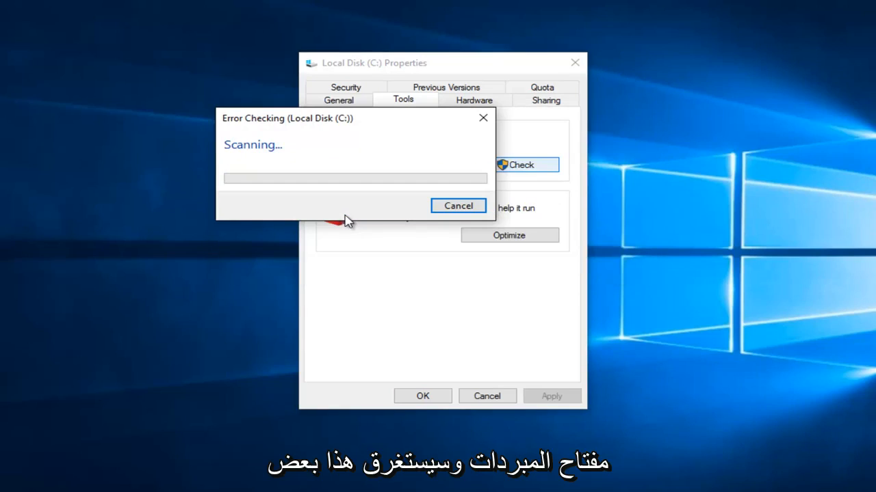
{"action": "mouse_move", "coordinate": [329, 208]}
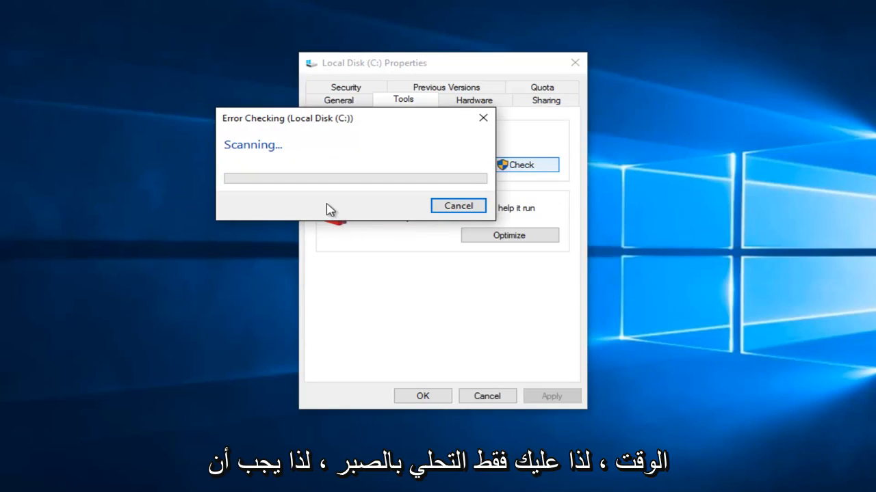